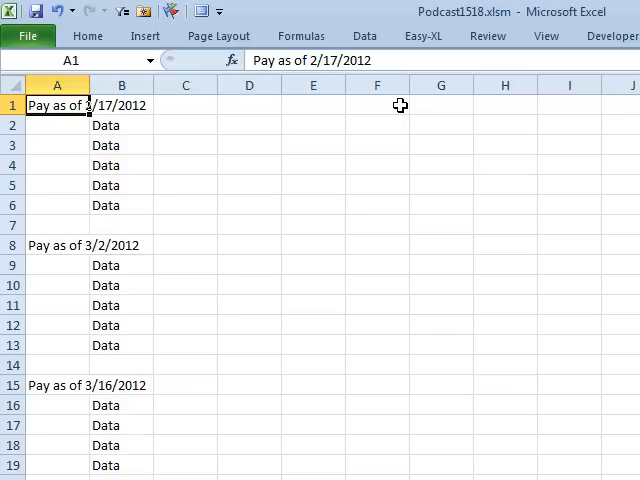
Step: Check the headings in A7 and A8, then enter the date 2/17 in A1
click(57, 225)
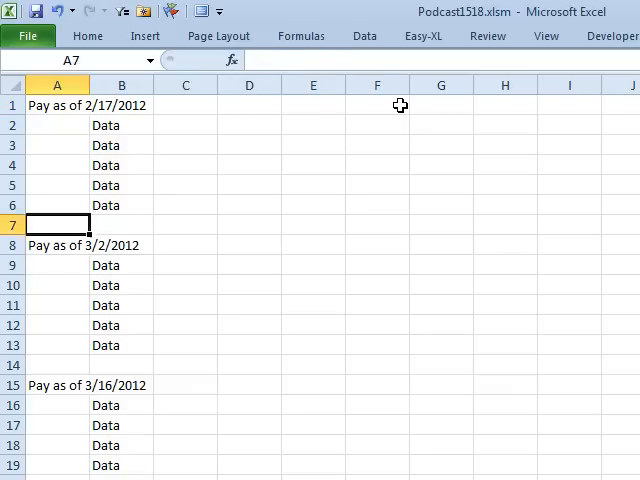
click(57, 245)
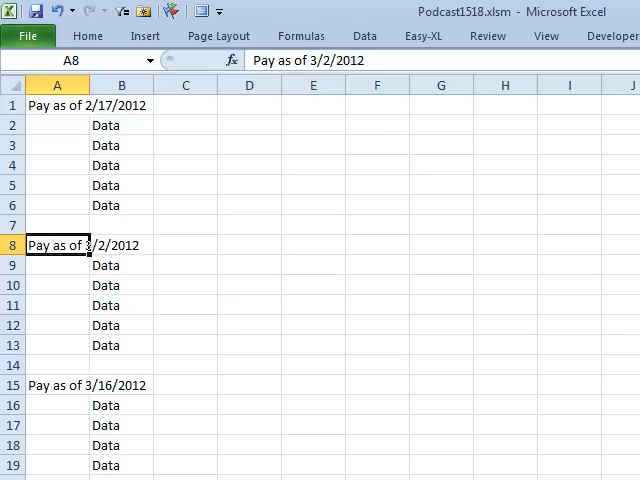
click(121, 405)
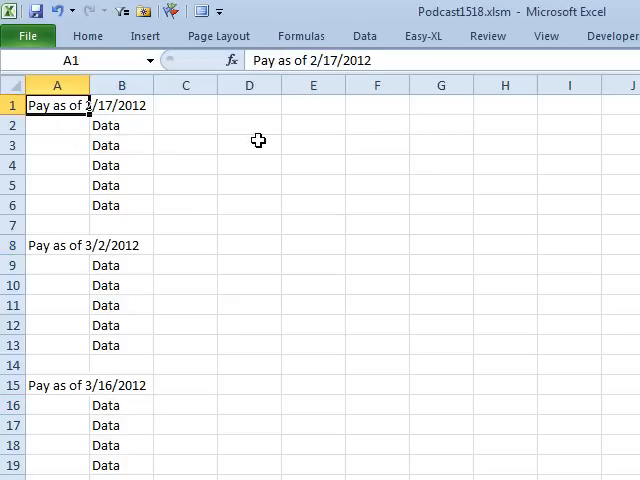
text(2/17)
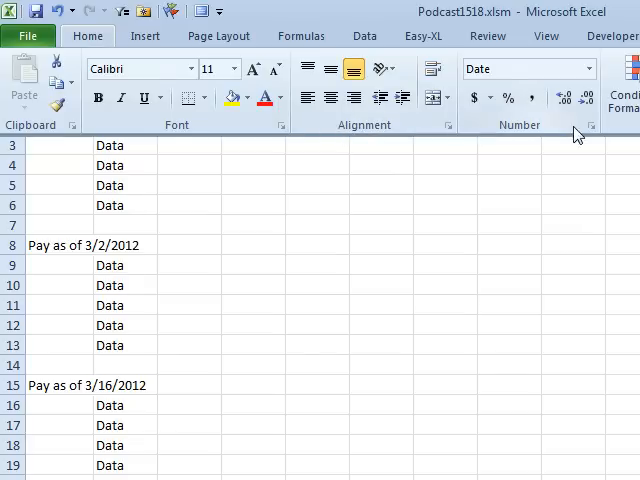
mouse_move(370, 262)
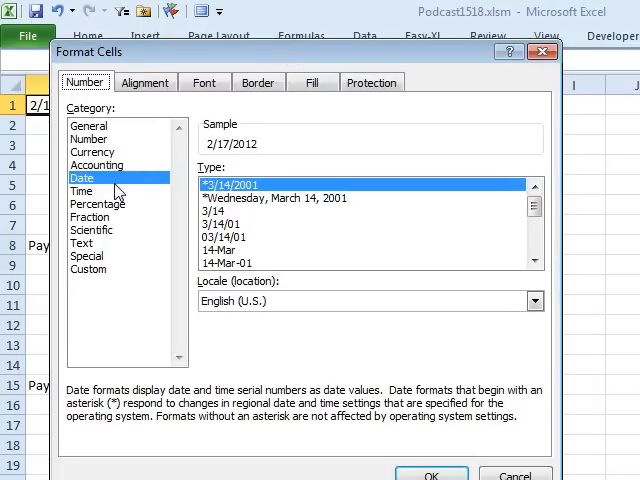
mouse_move(105, 279)
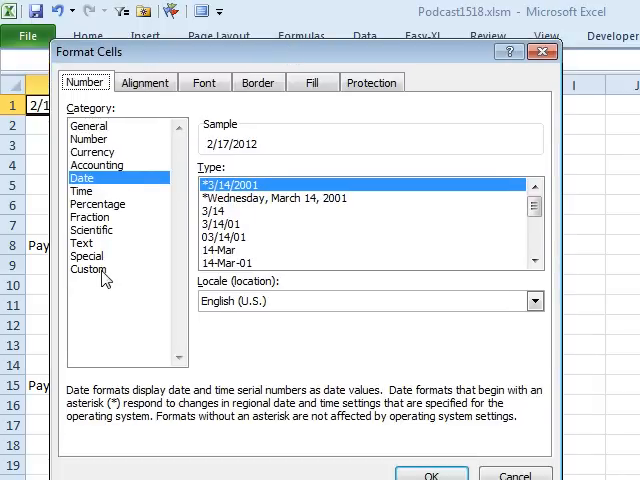
Step: Apply the custom number format "Payroll as of "m/d/yyyy to the date in A1
click(88, 269)
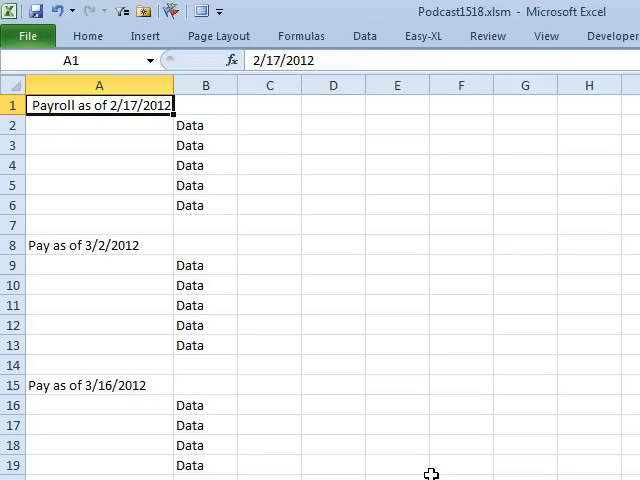
mouse_move(105, 106)
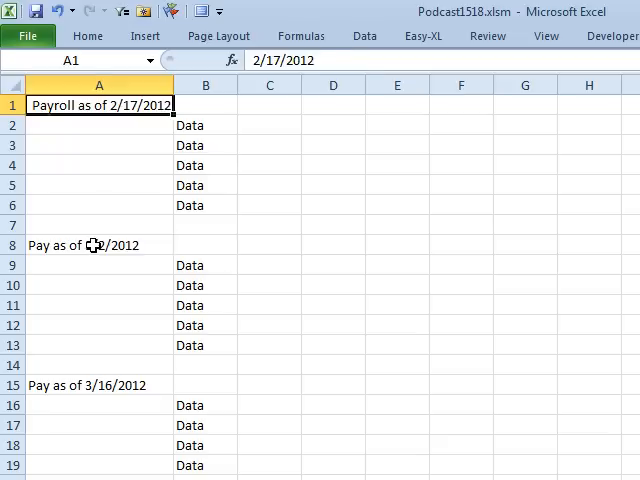
Step: Type = in cell A8 to begin a formula
text(=)
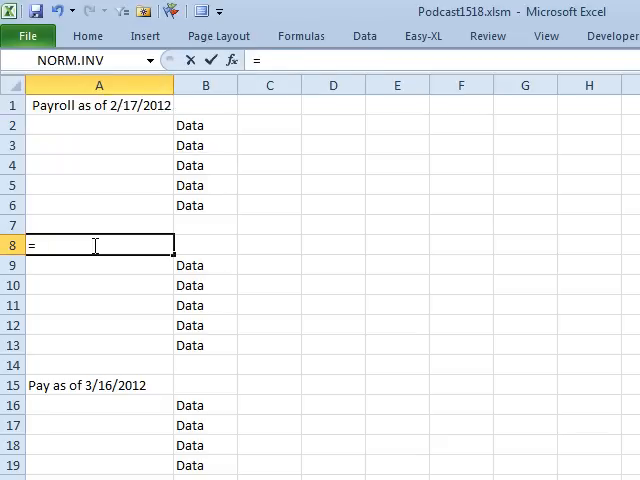